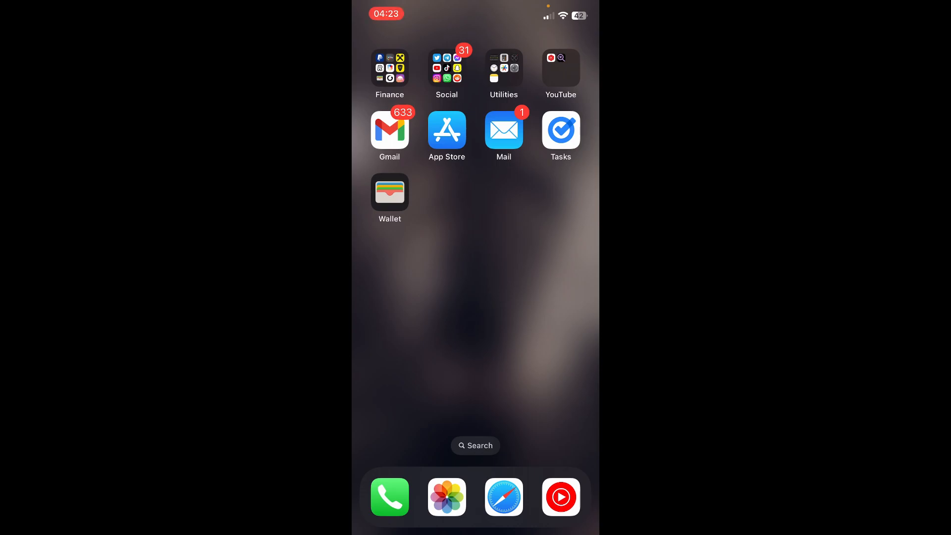
Step: Launch Settings from inside the Utilities folder on the Home Screen
left_click(503, 68)
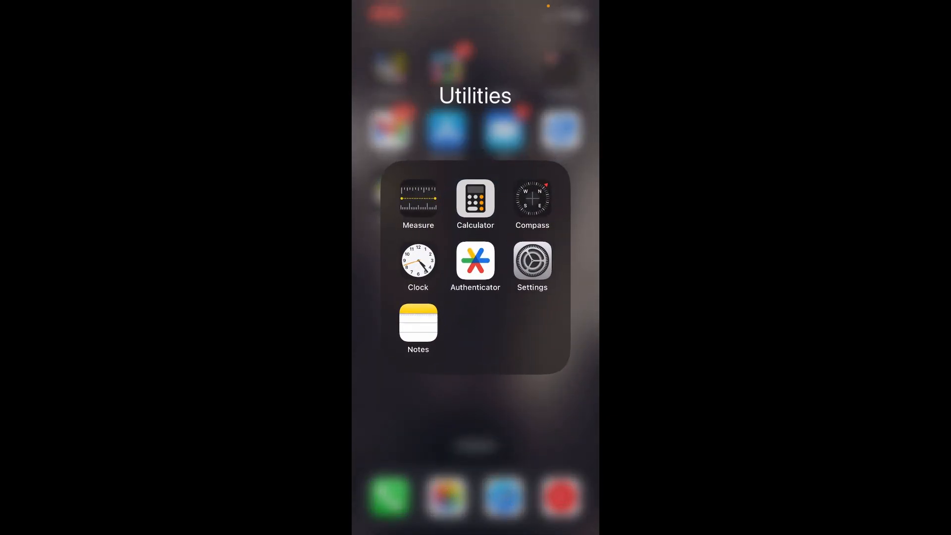
left_click(532, 259)
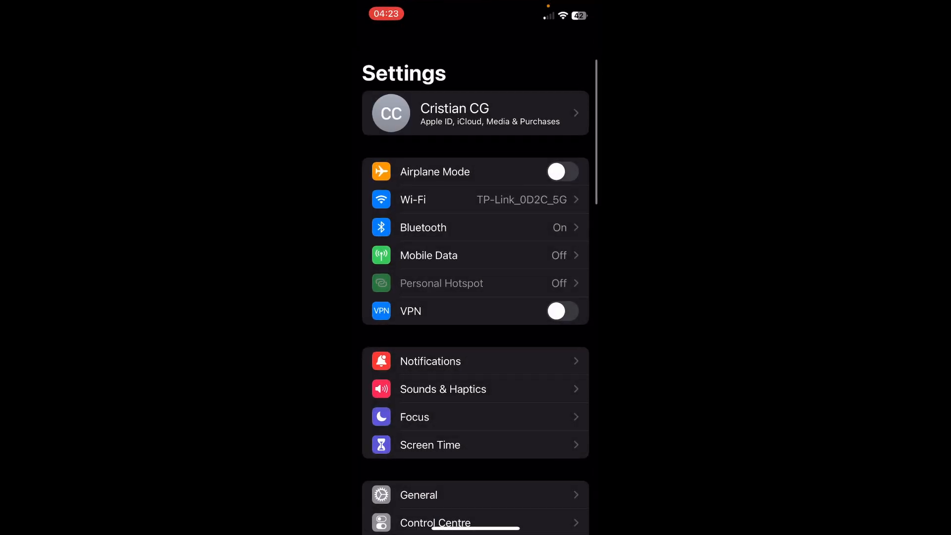
Step: Go through General to the Transfer or Reset iPhone page
left_click(418, 496)
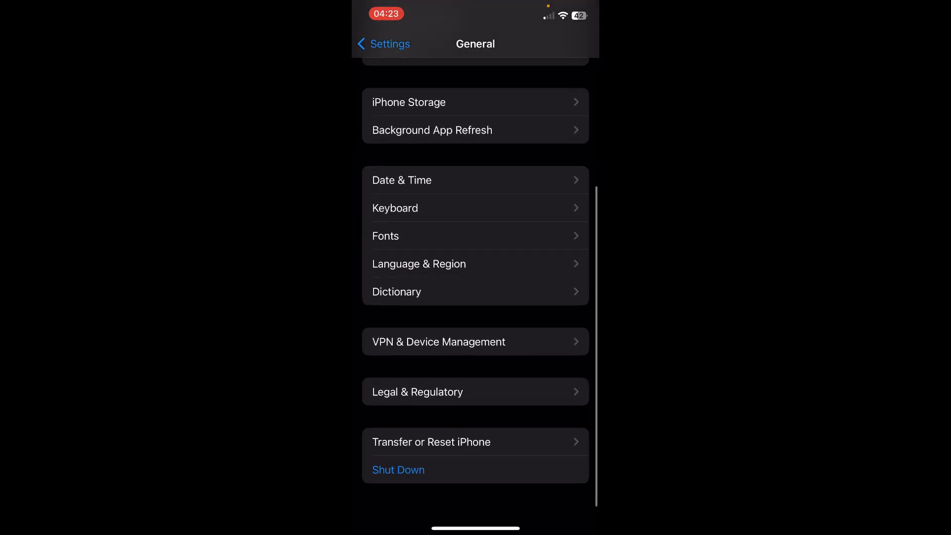
left_click(431, 442)
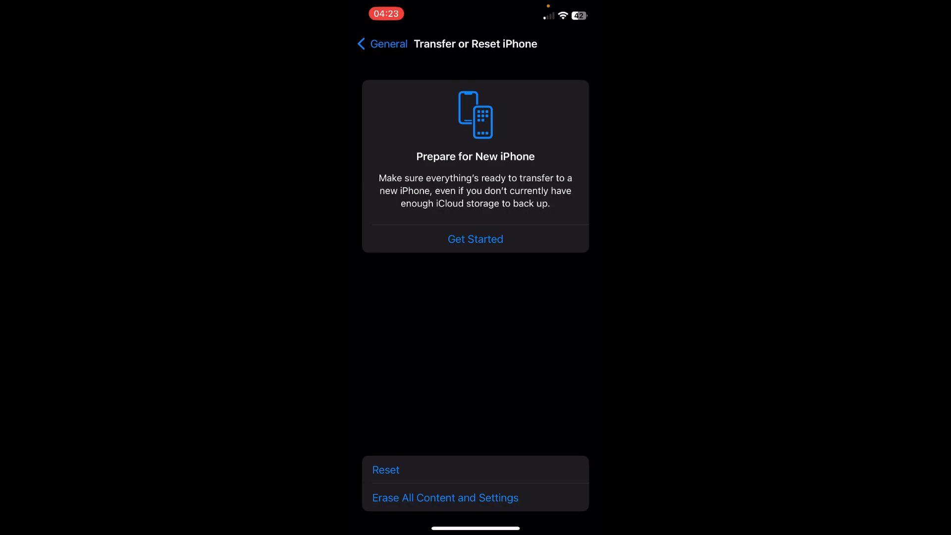